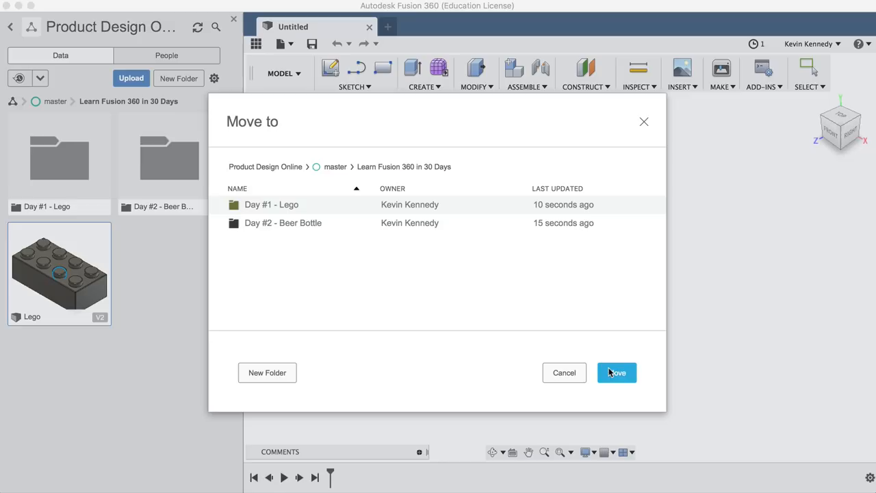
Move the Lego design into the Day #1 - Lego folder
click(617, 373)
text(Bee)
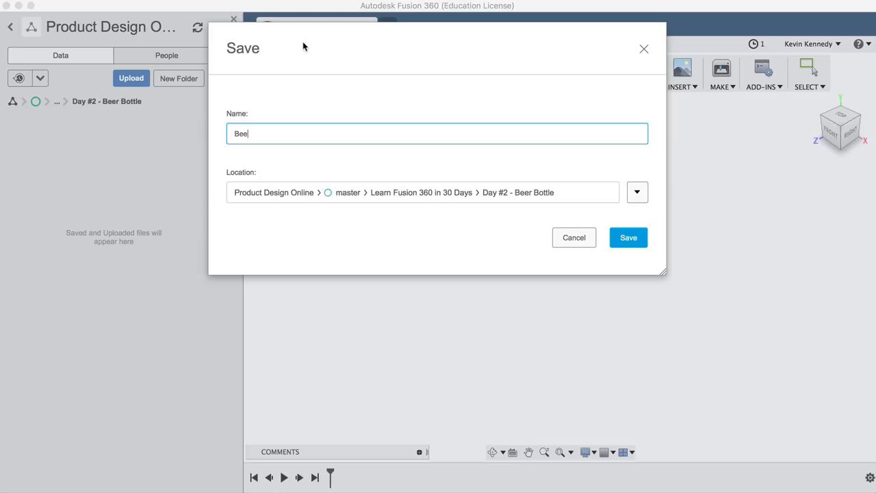
Save the new design as Beer Bottle in Day #2 - Beer Bottle
click(628, 237)
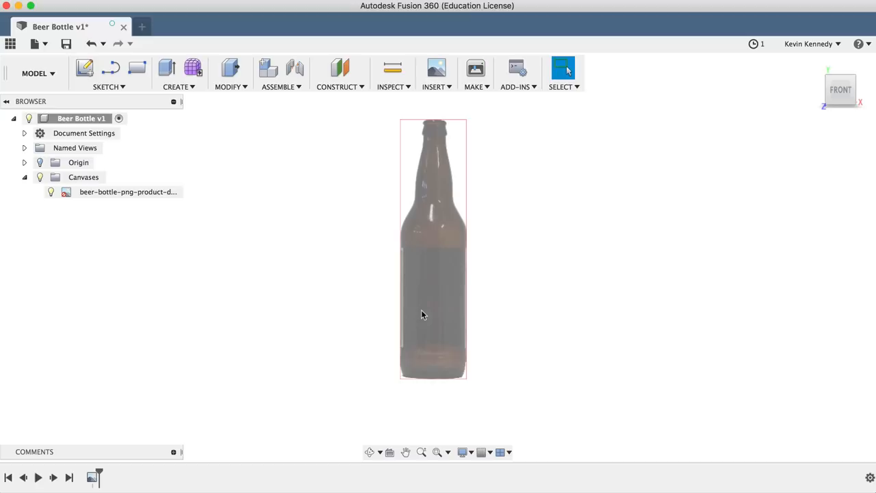
Sketch on the front plane and trace the bottle's right edge with a spline
key(l)
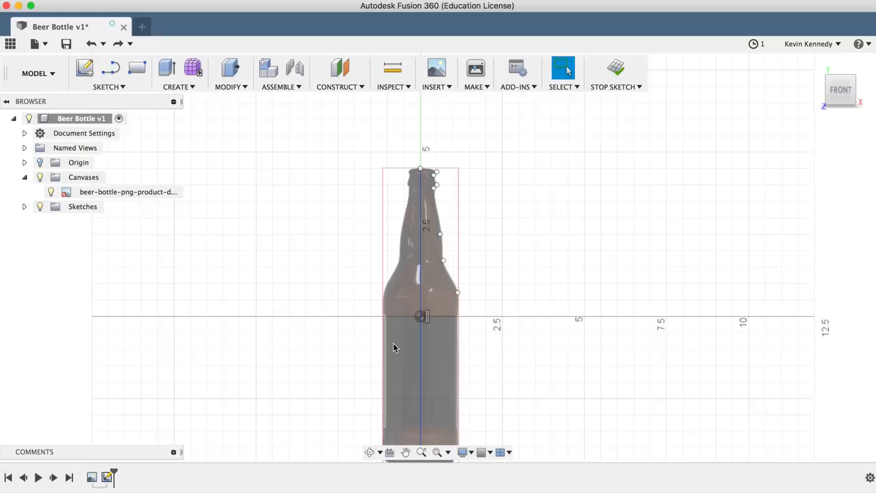
key(l)
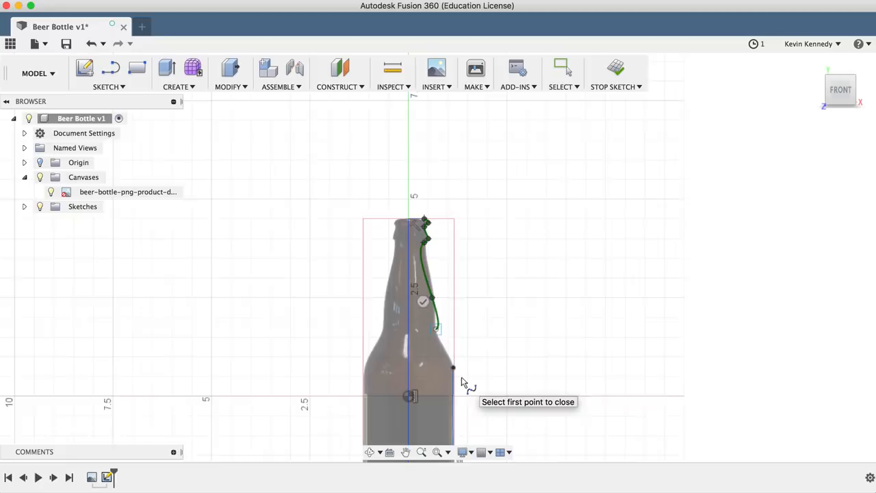
Add spline fit points down the bottle's neck and shoulder
click(109, 87)
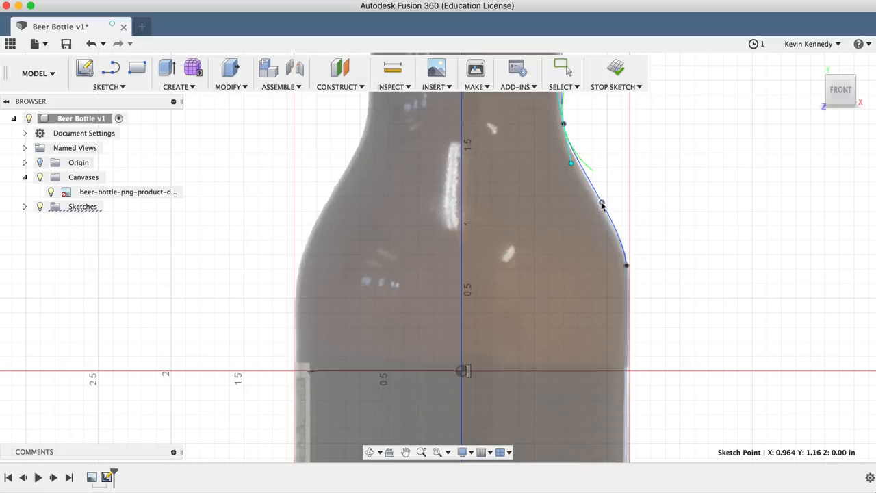
Draw the body side, base and centre line to close the half-profile
key(o)
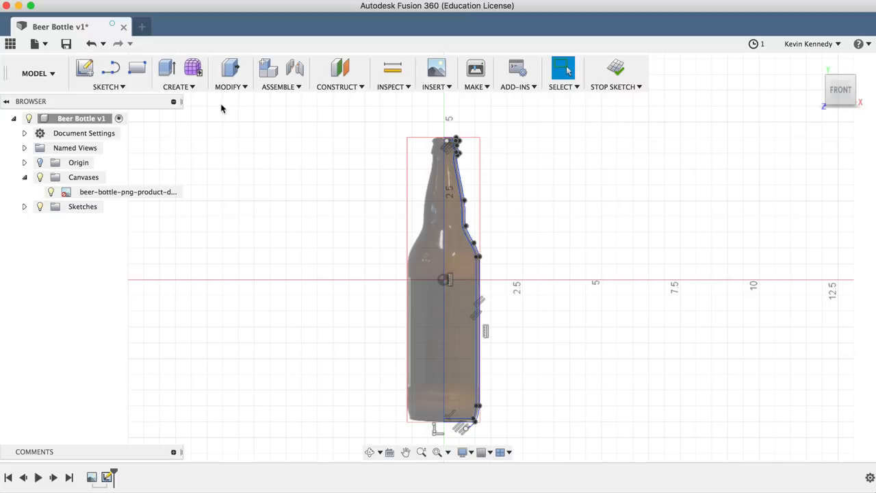
click(176, 87)
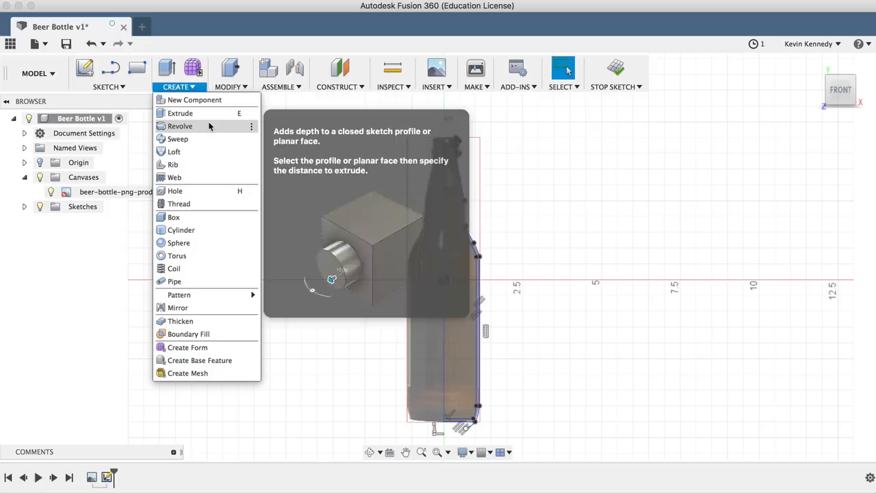
Revolve the bottle half-profile 360 degrees around the centre line
click(180, 126)
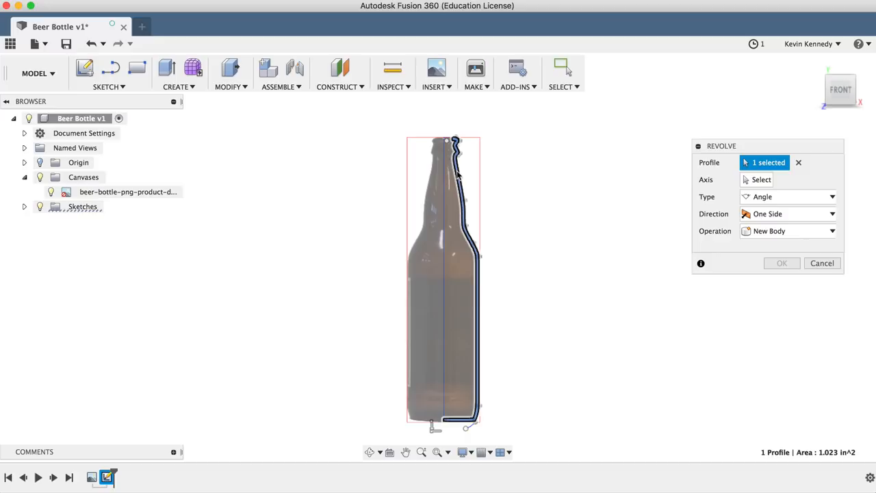
click(760, 180)
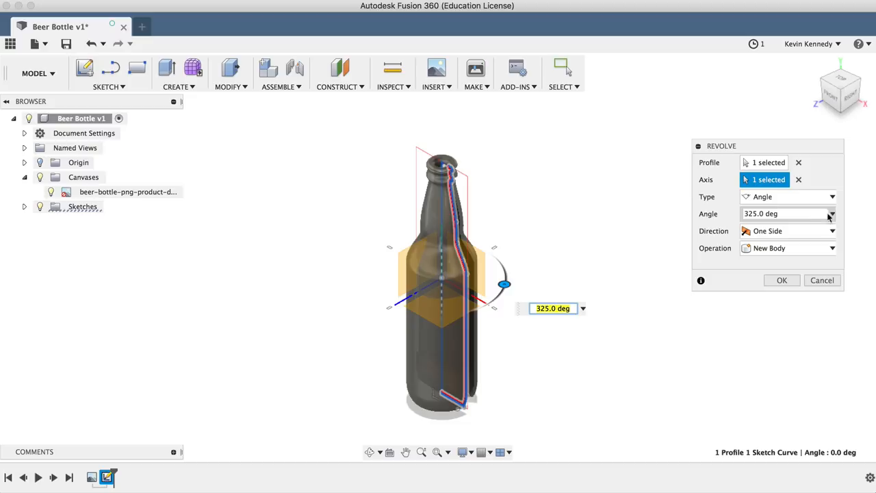
click(782, 280)
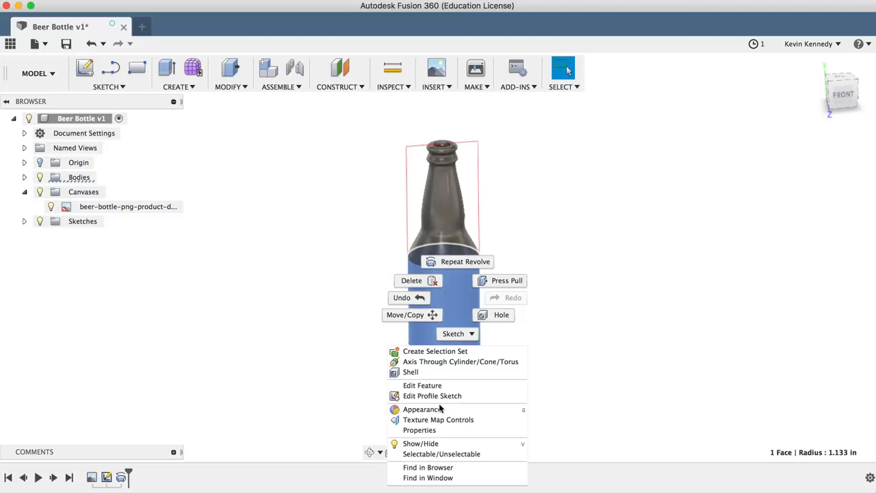
Apply the Glass (Bronze) appearance to the bottle body
click(427, 408)
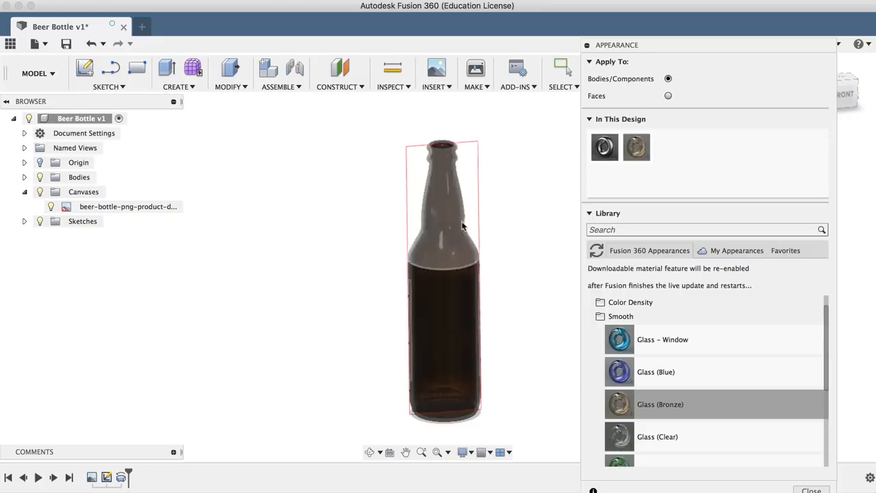
click(815, 490)
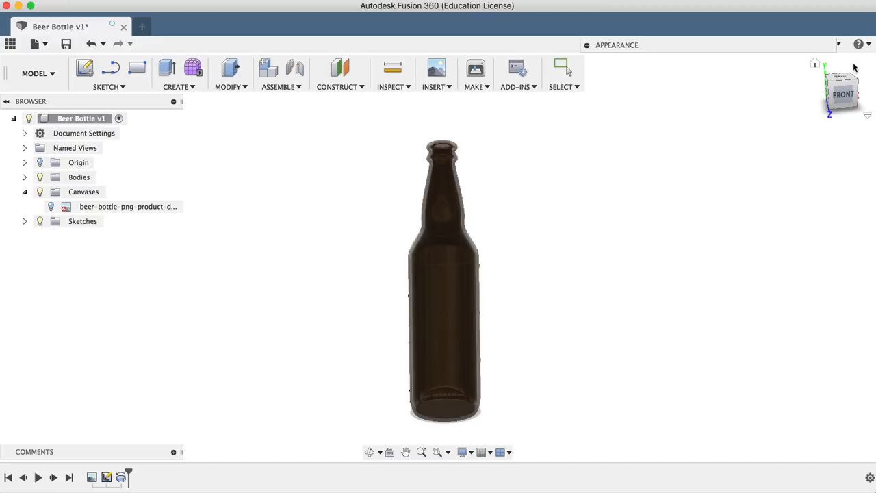